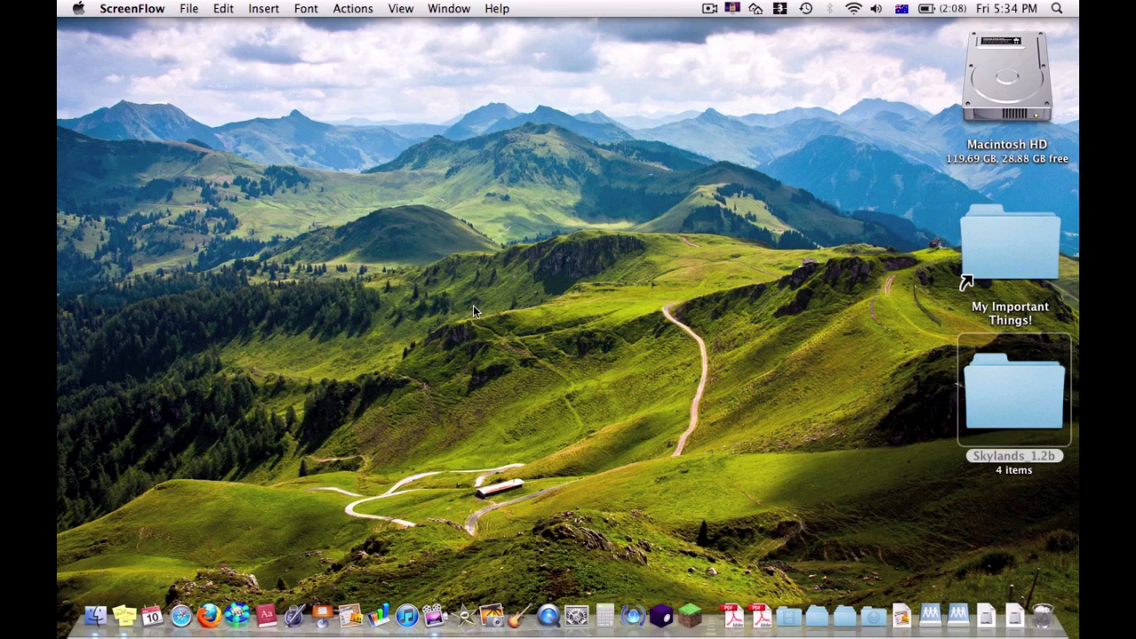
mouse_move(505, 276)
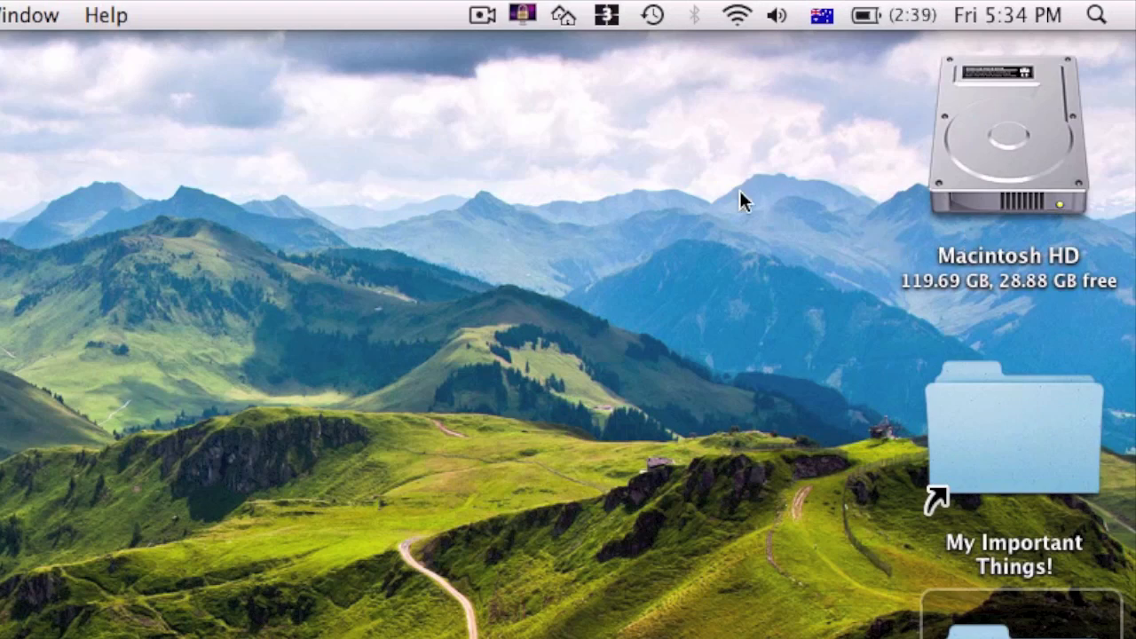
Step: Browse from Macintosh HD through Users, home, Library and Application Support into minecraft
click(1007, 142)
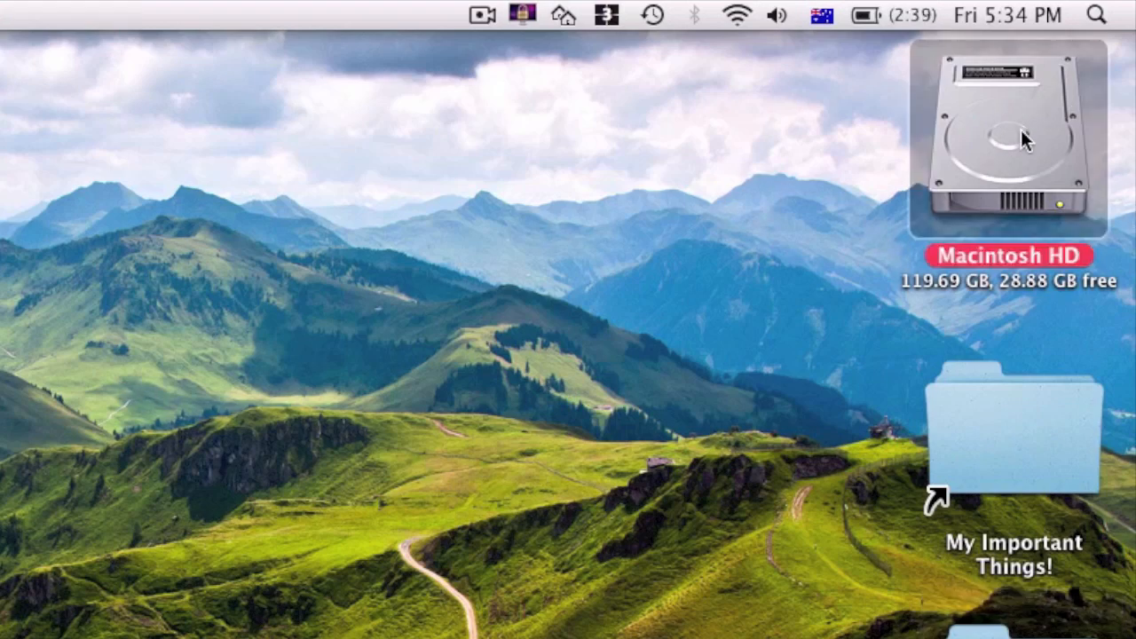
double_click(1012, 133)
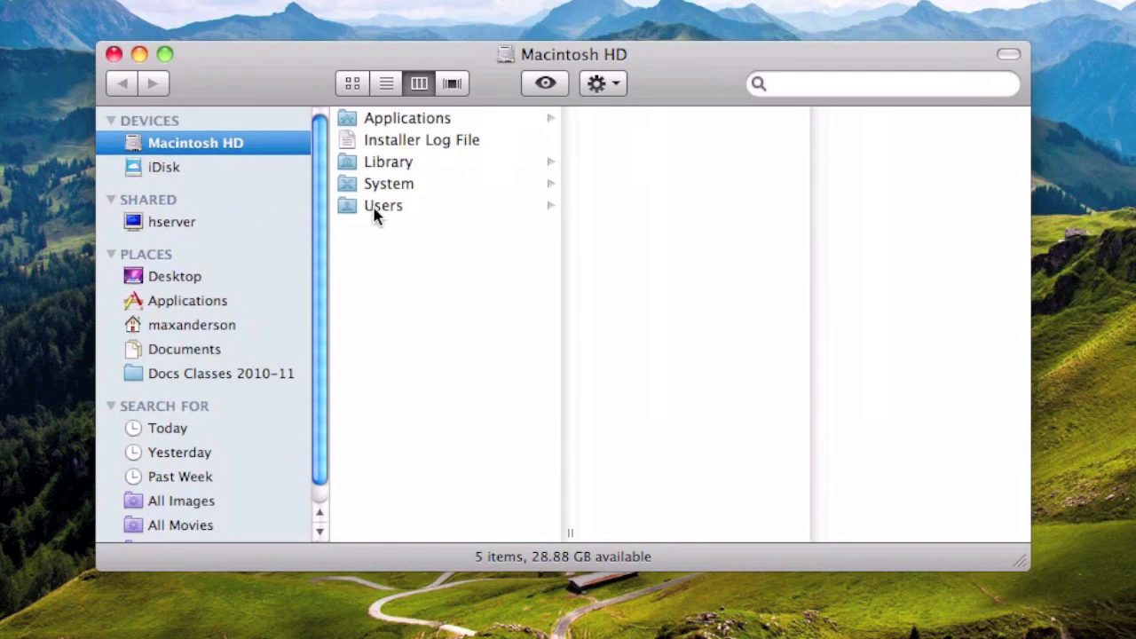
click(382, 205)
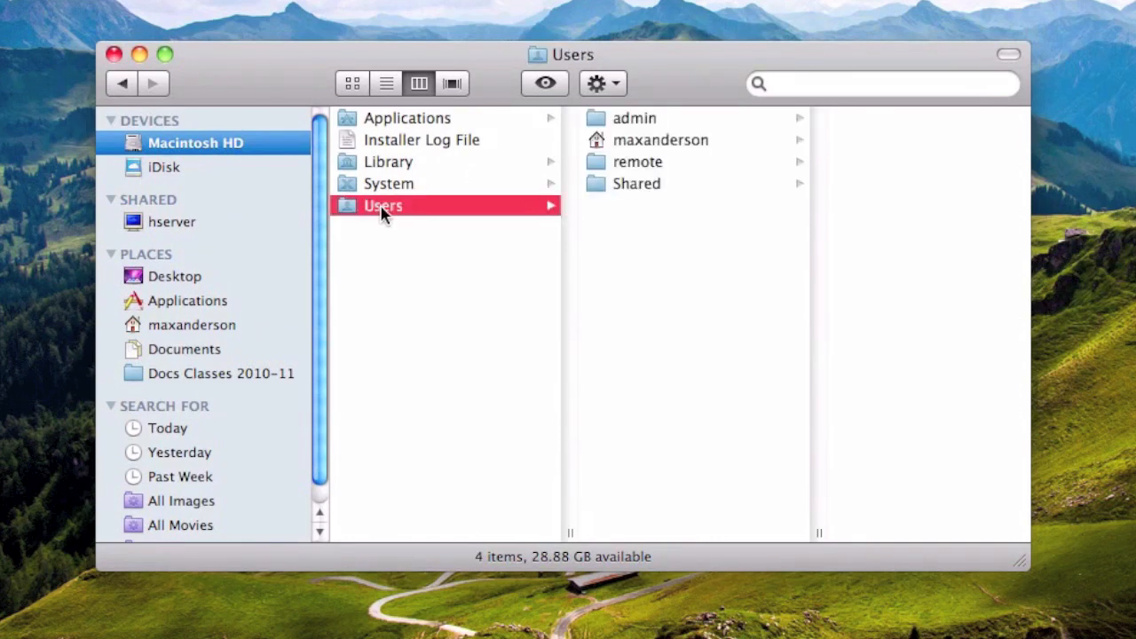
mouse_move(707, 159)
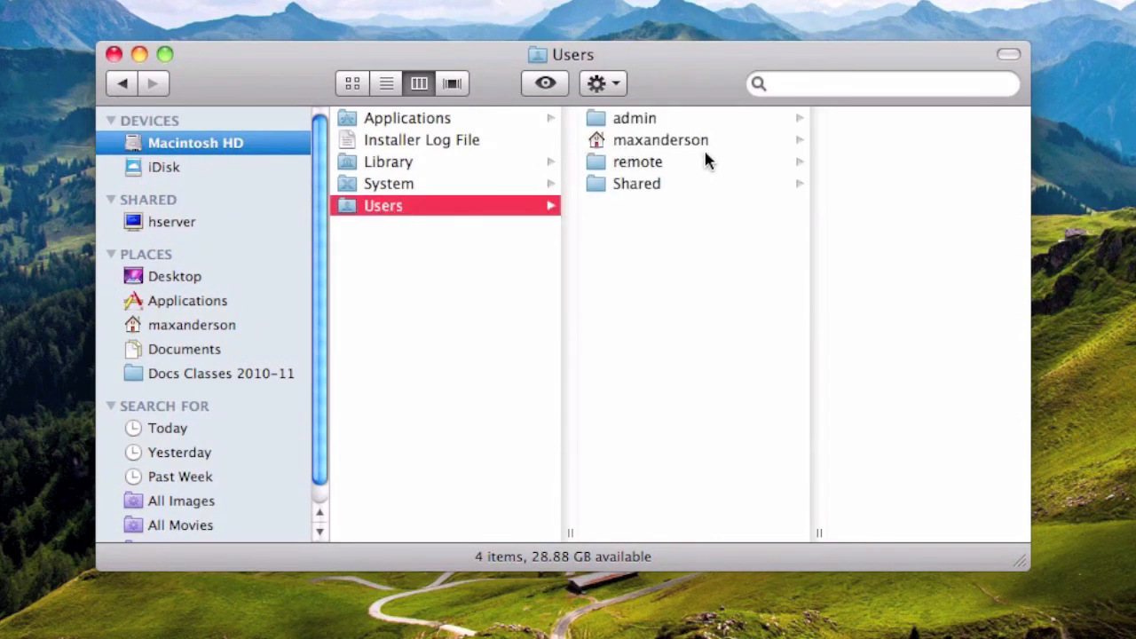
click(660, 139)
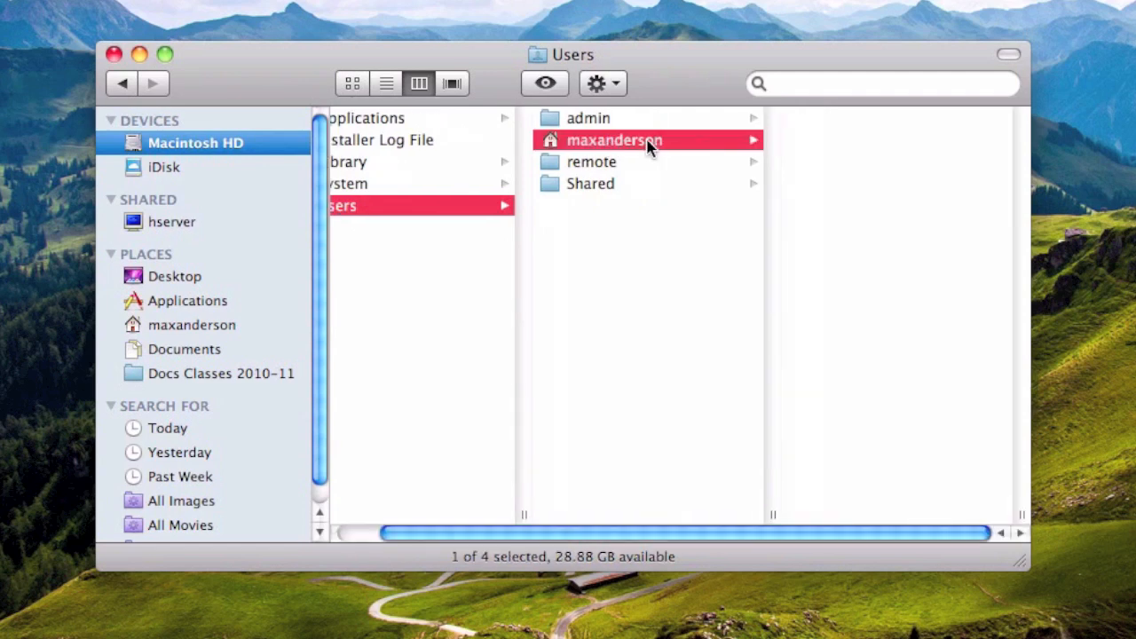
click(614, 141)
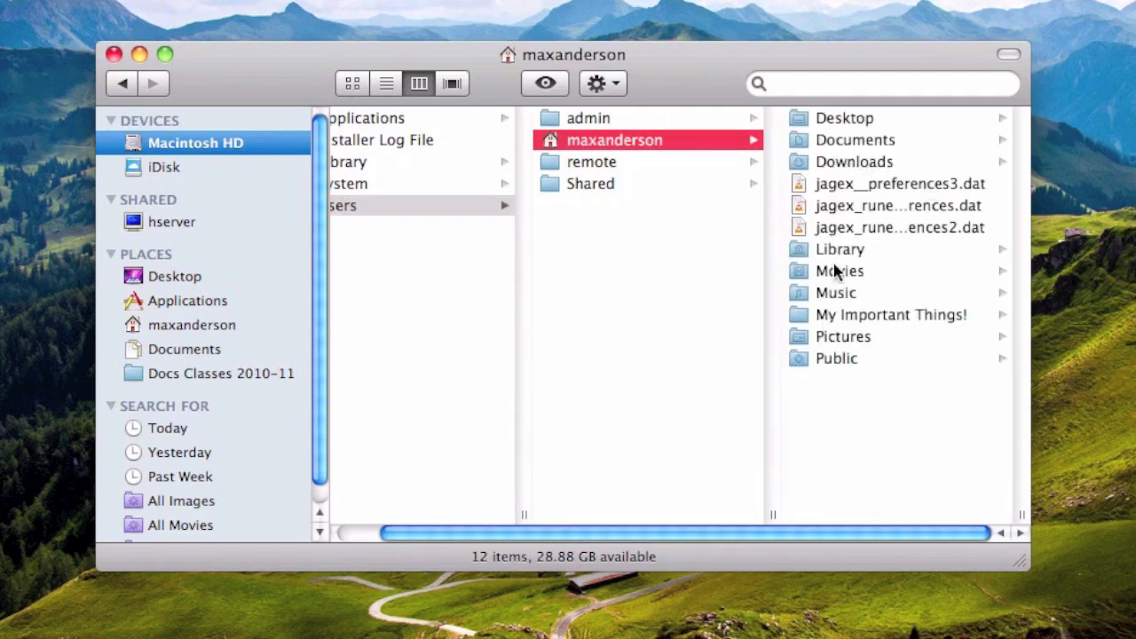
click(839, 248)
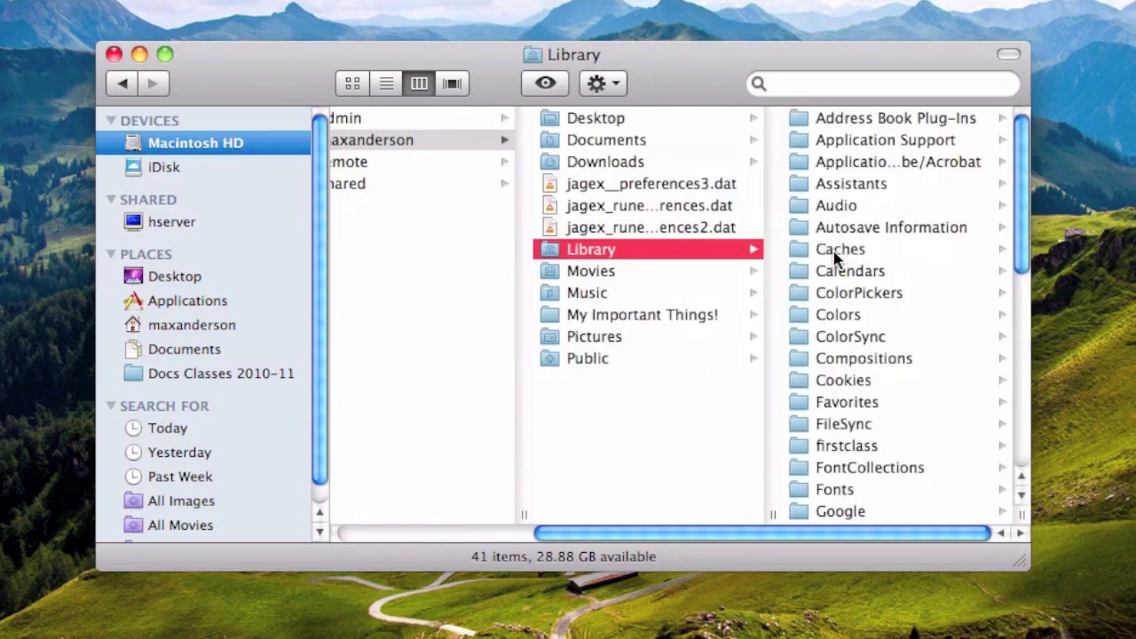
mouse_move(843, 145)
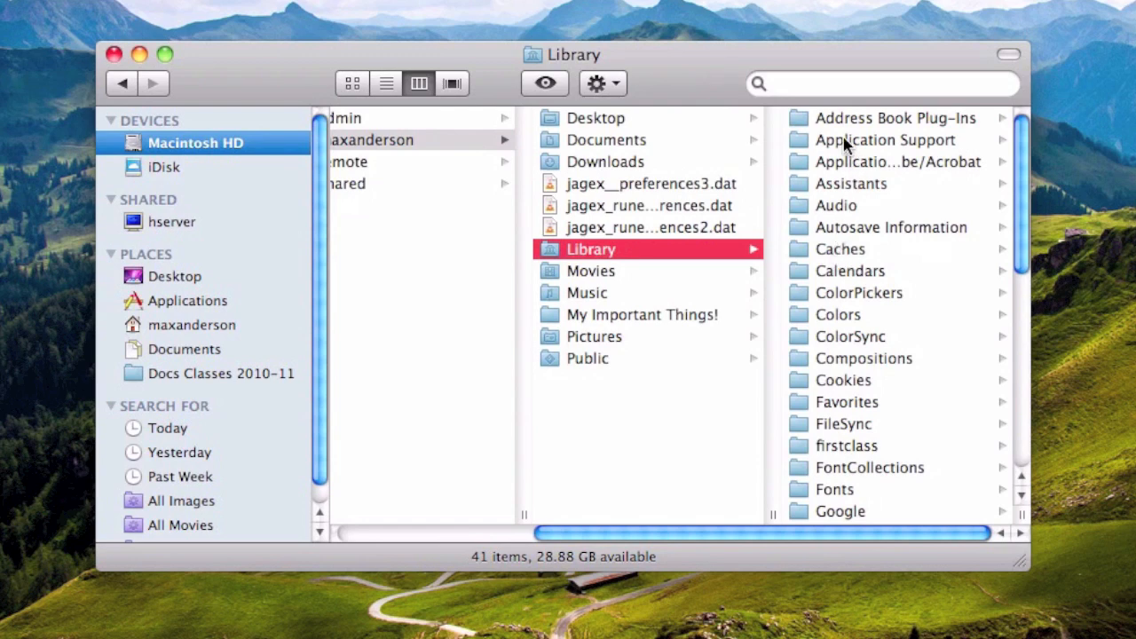
click(883, 139)
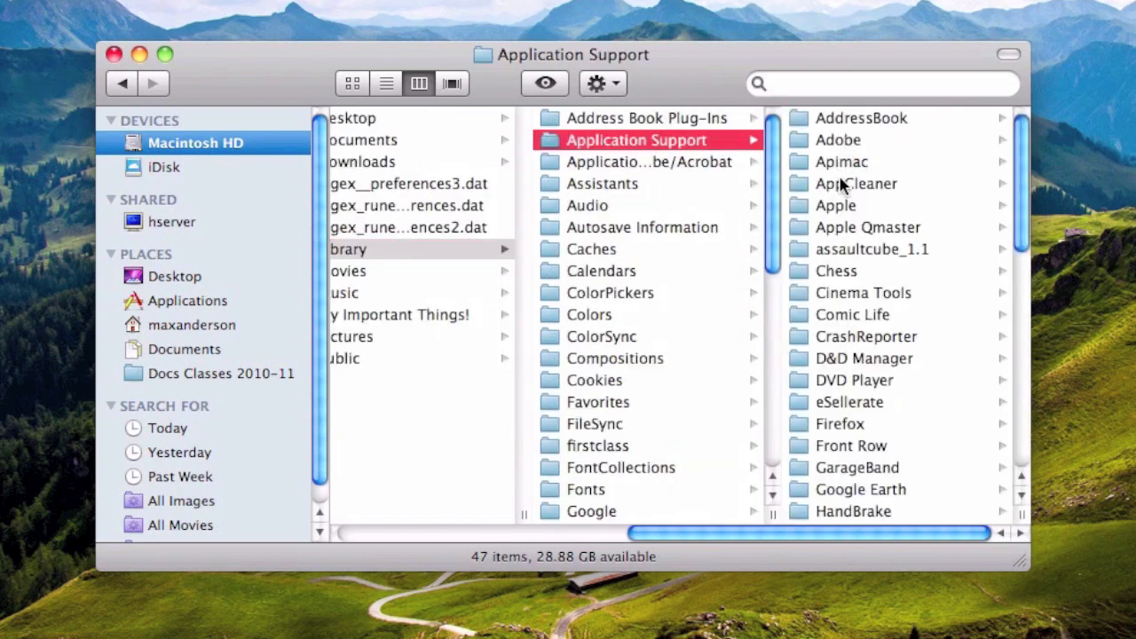
scroll(down, 3)
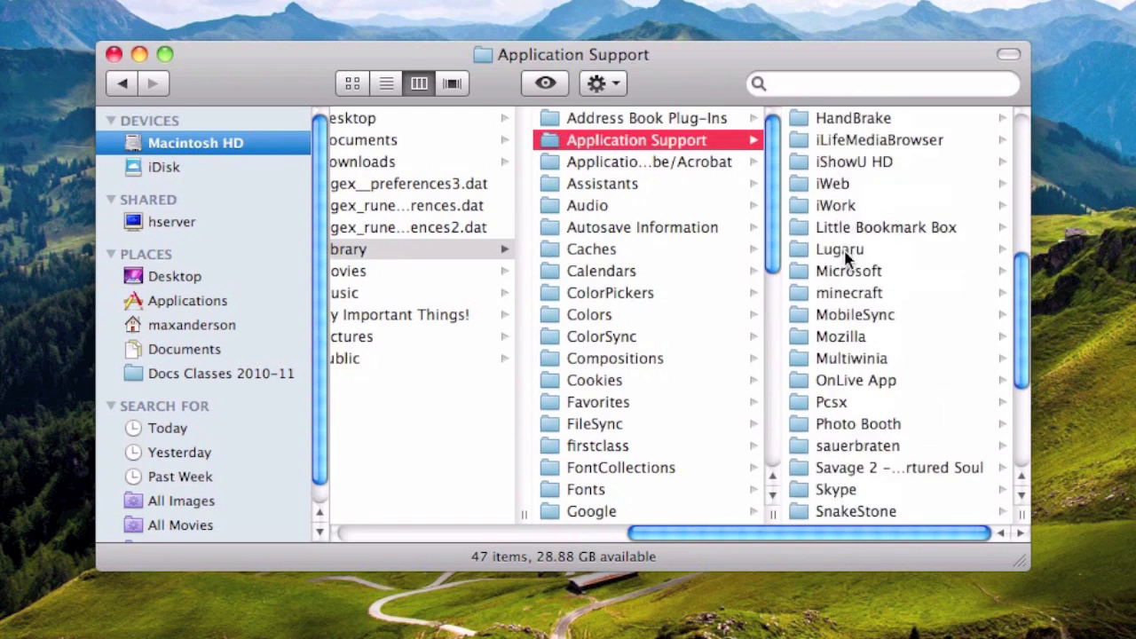
mouse_move(840, 304)
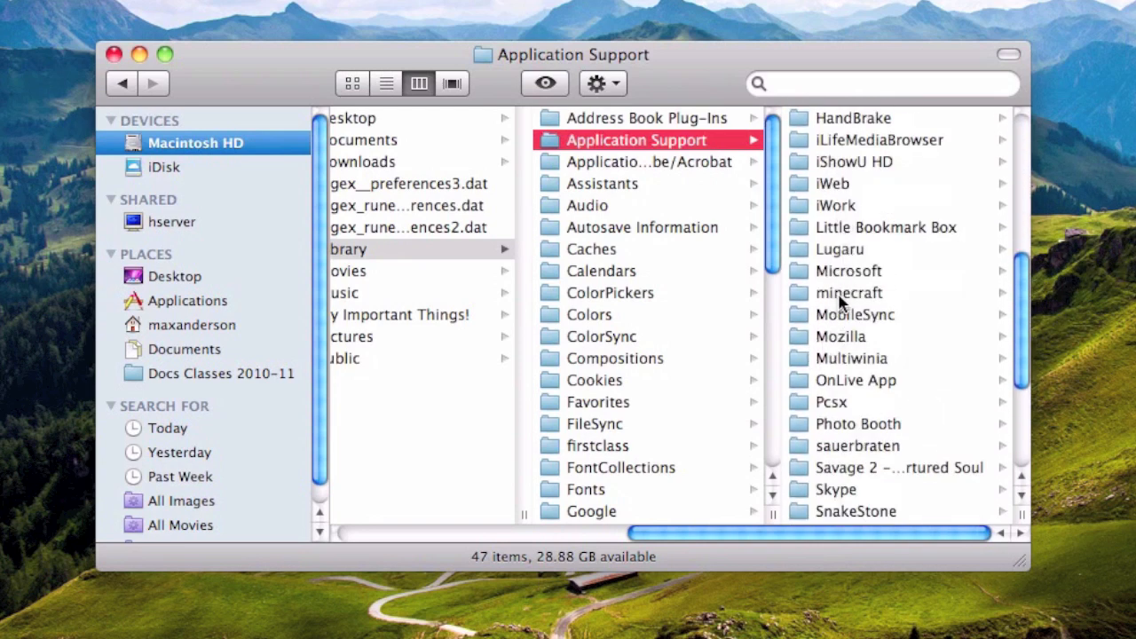
click(849, 292)
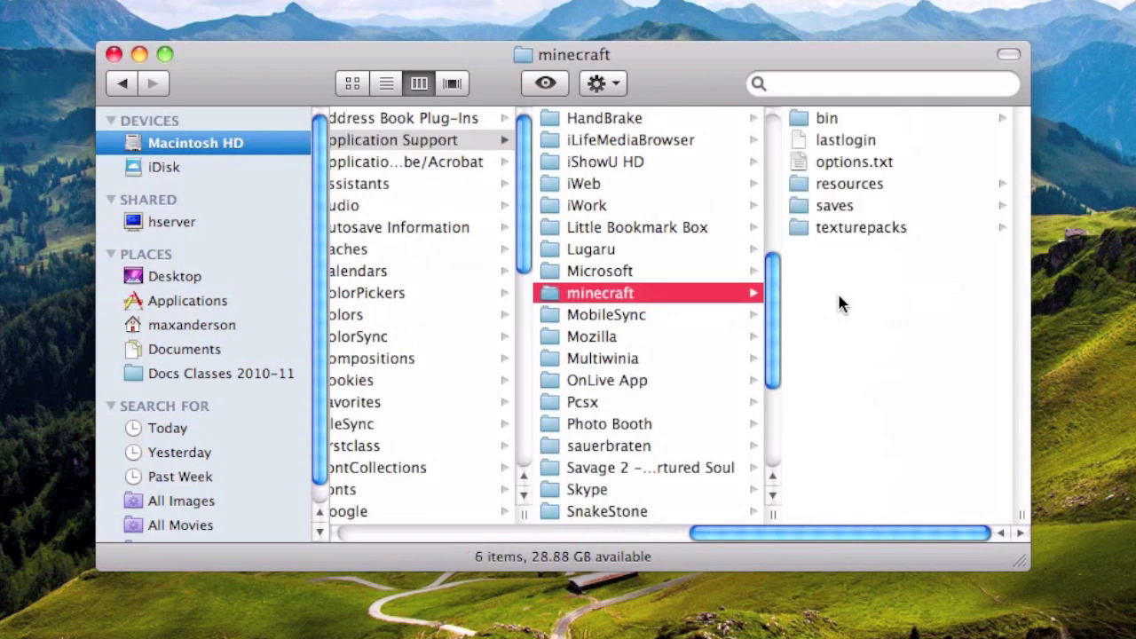
mouse_move(841, 235)
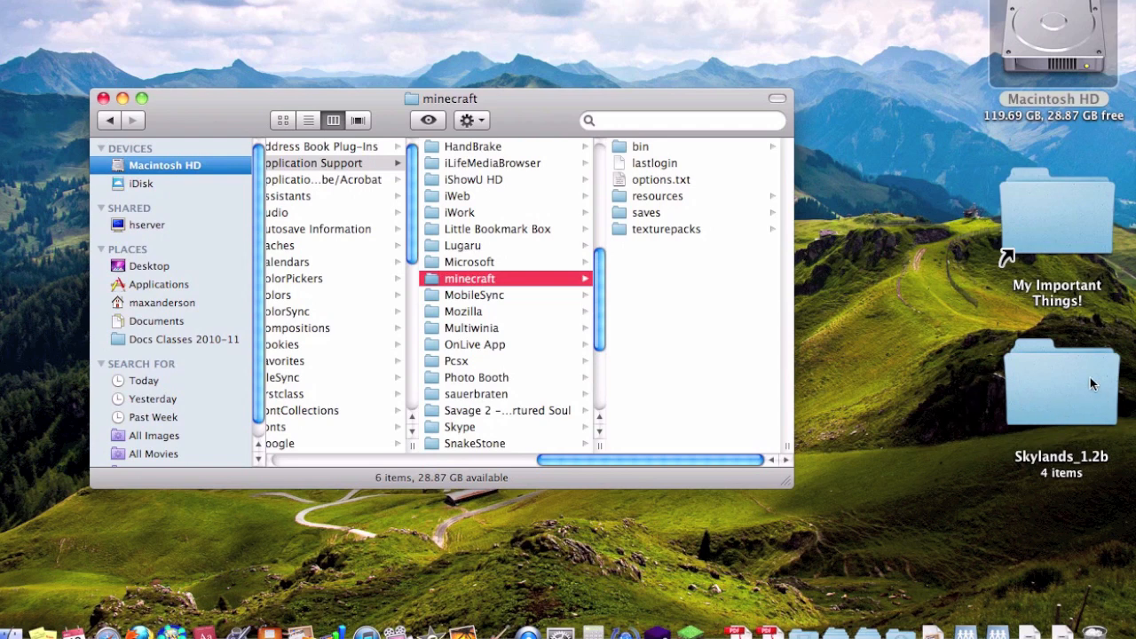
mouse_move(1088, 388)
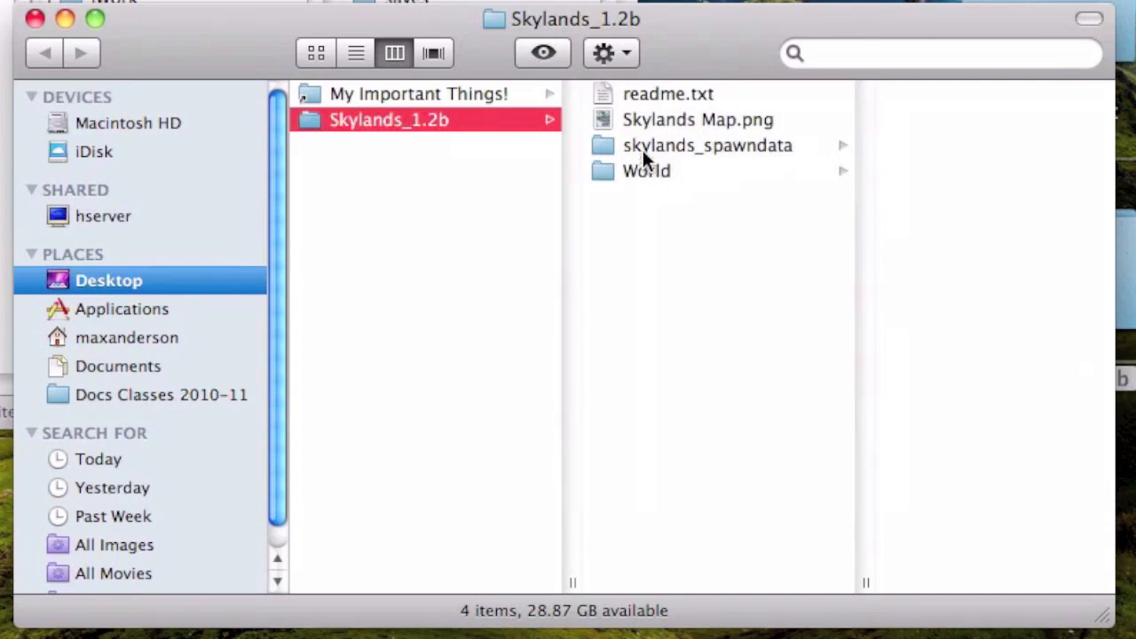
mouse_move(646, 171)
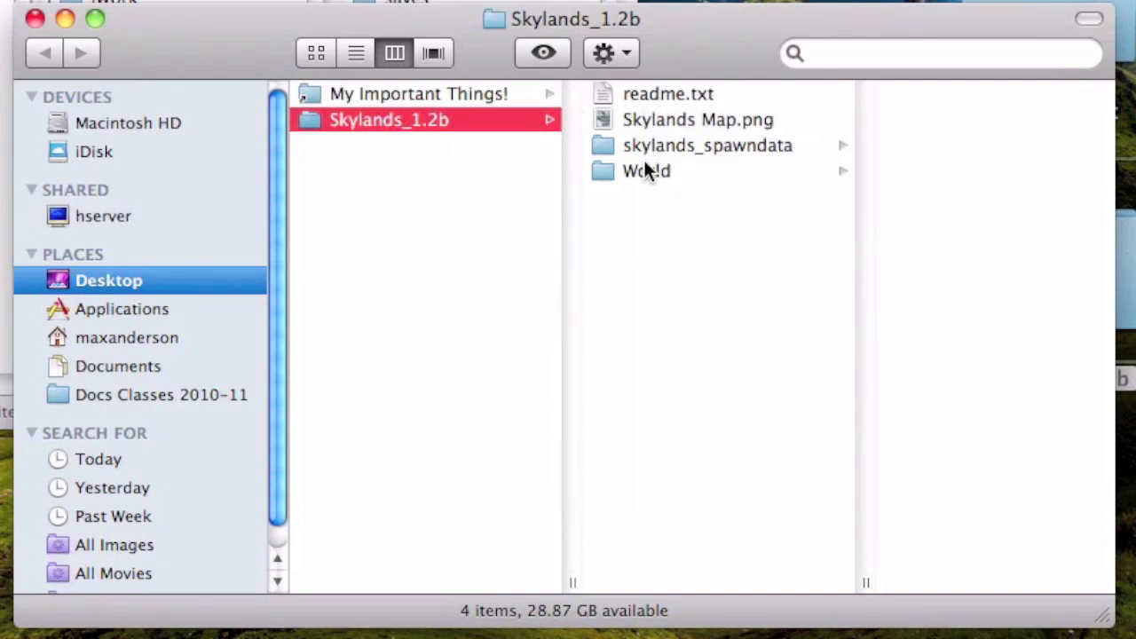
click(646, 170)
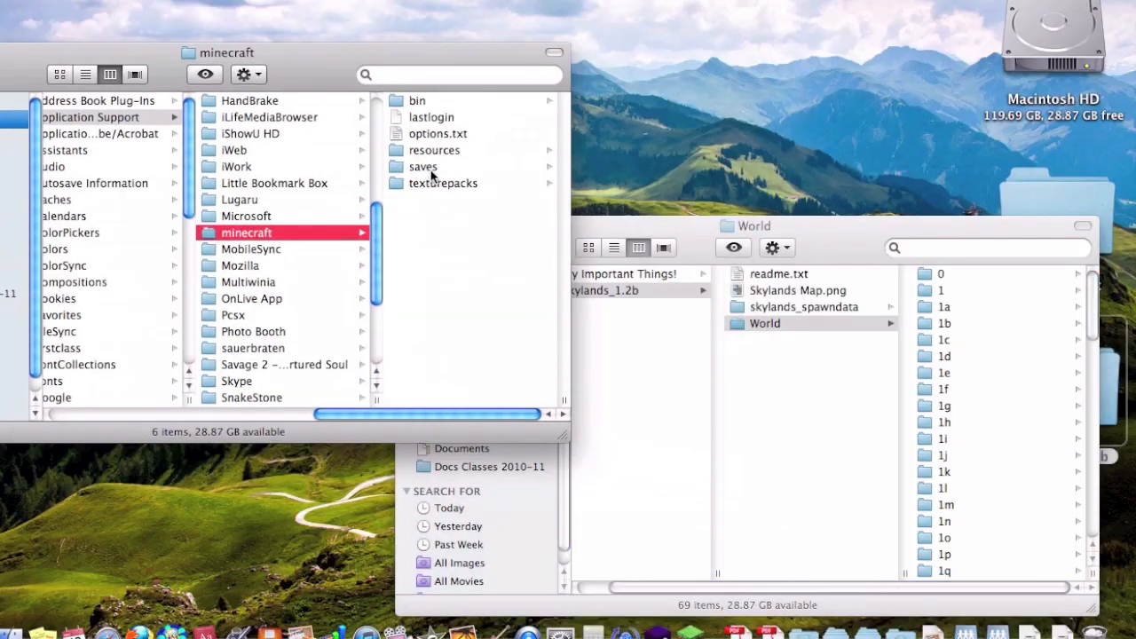
click(422, 166)
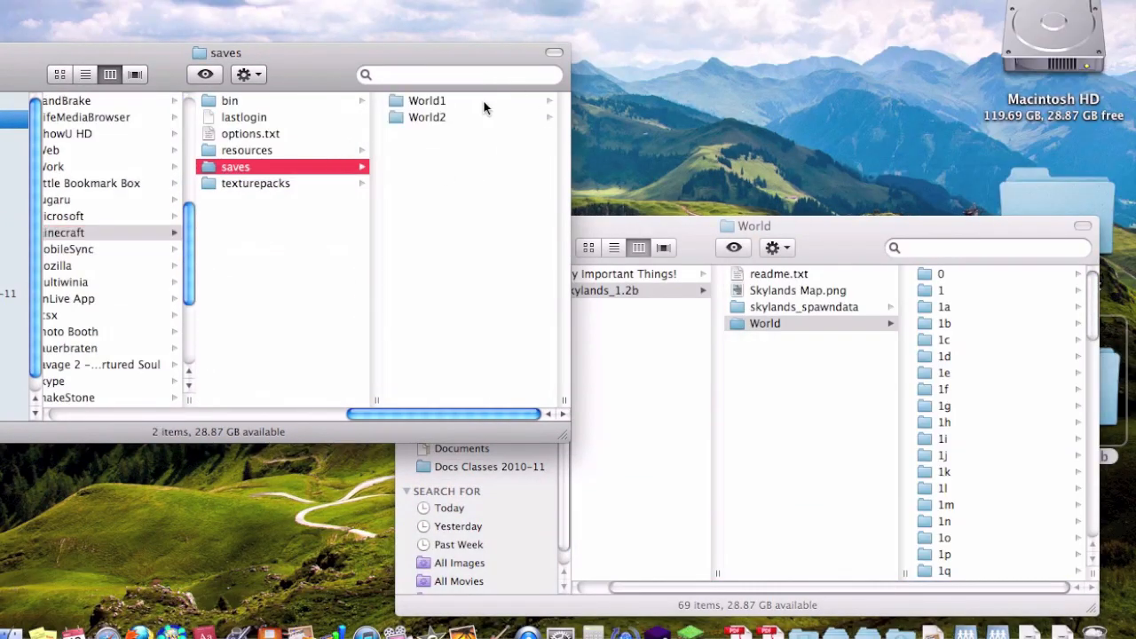
mouse_move(426, 149)
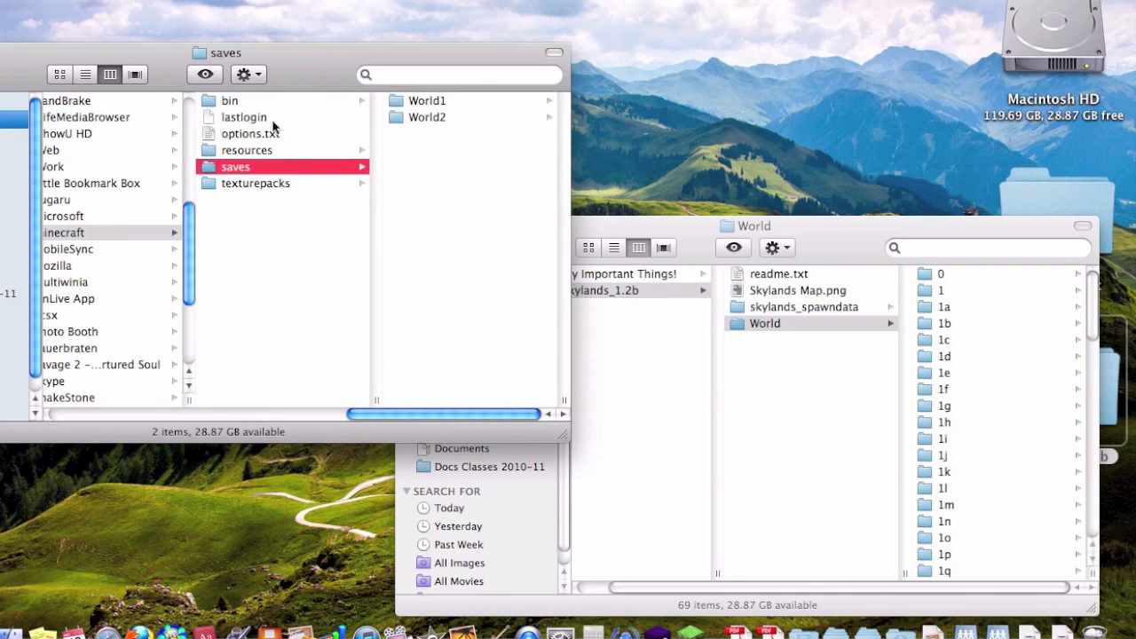
mouse_move(411, 112)
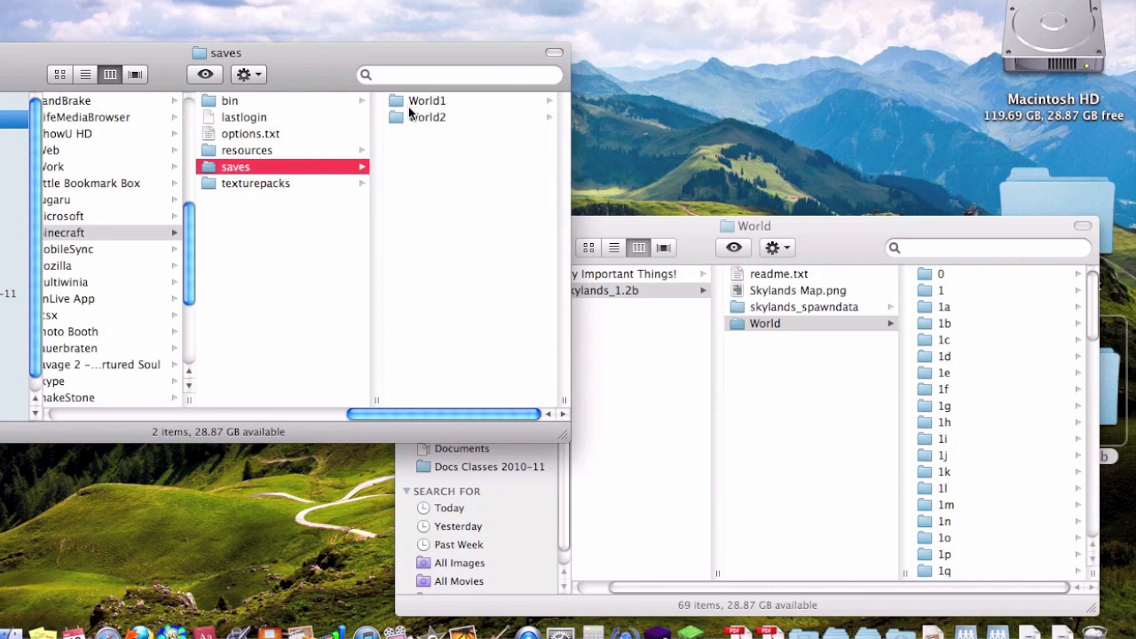
mouse_move(794, 84)
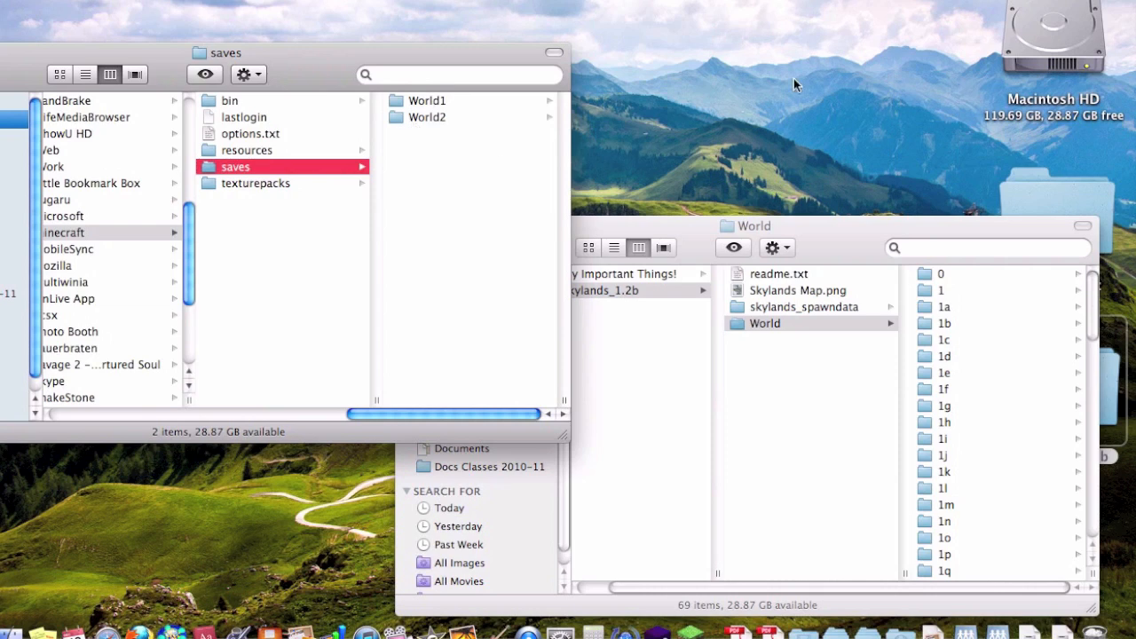
mouse_move(777, 80)
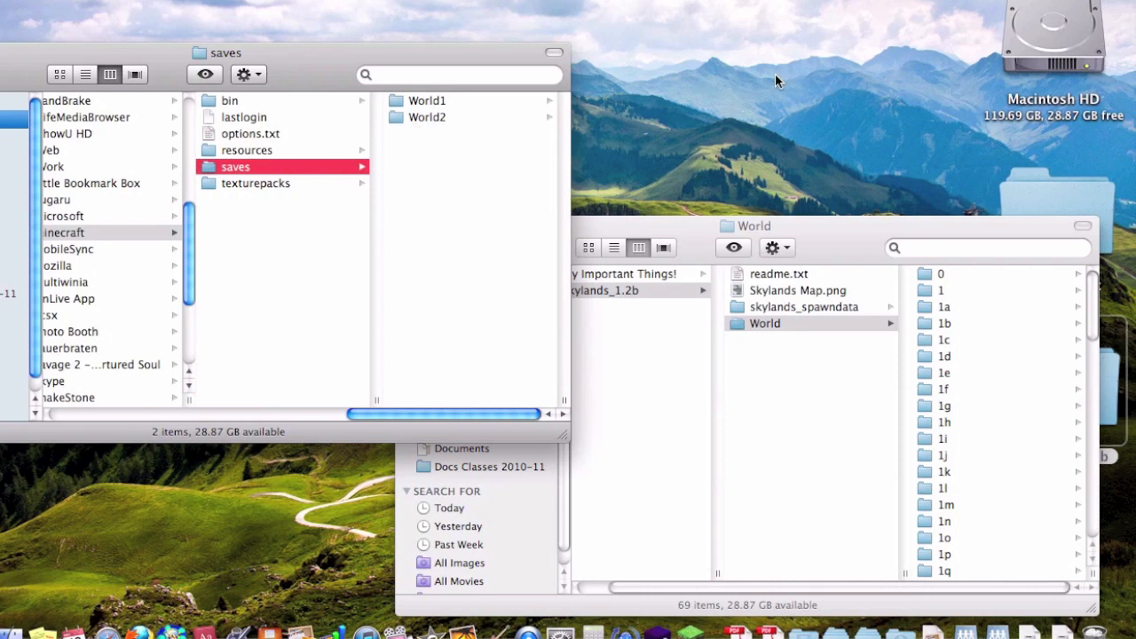
mouse_move(763, 80)
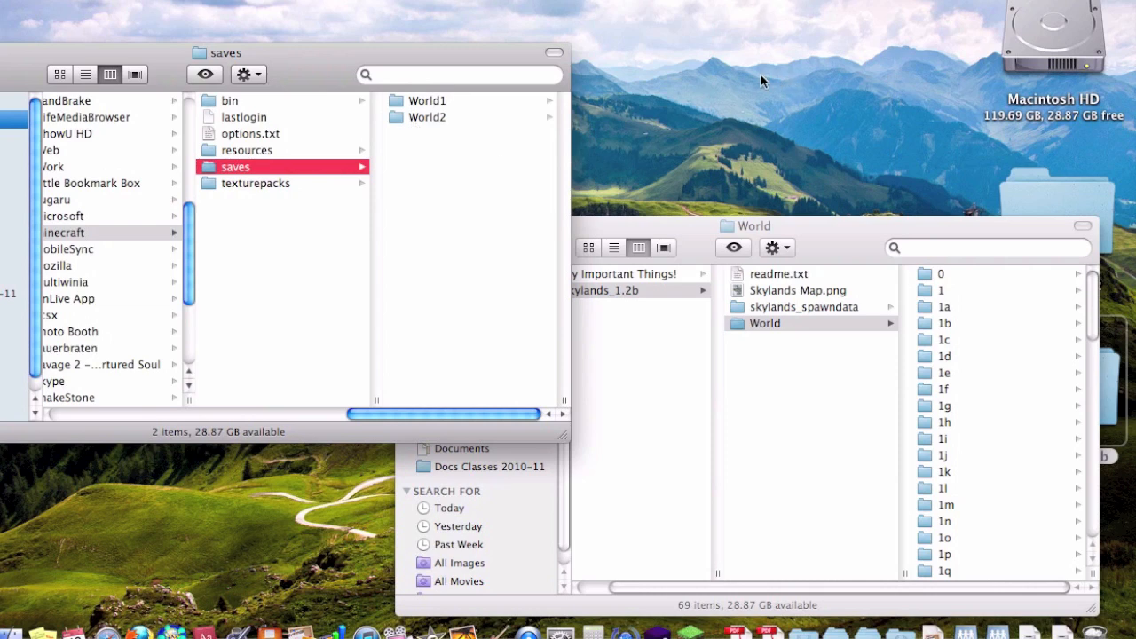
mouse_move(801, 356)
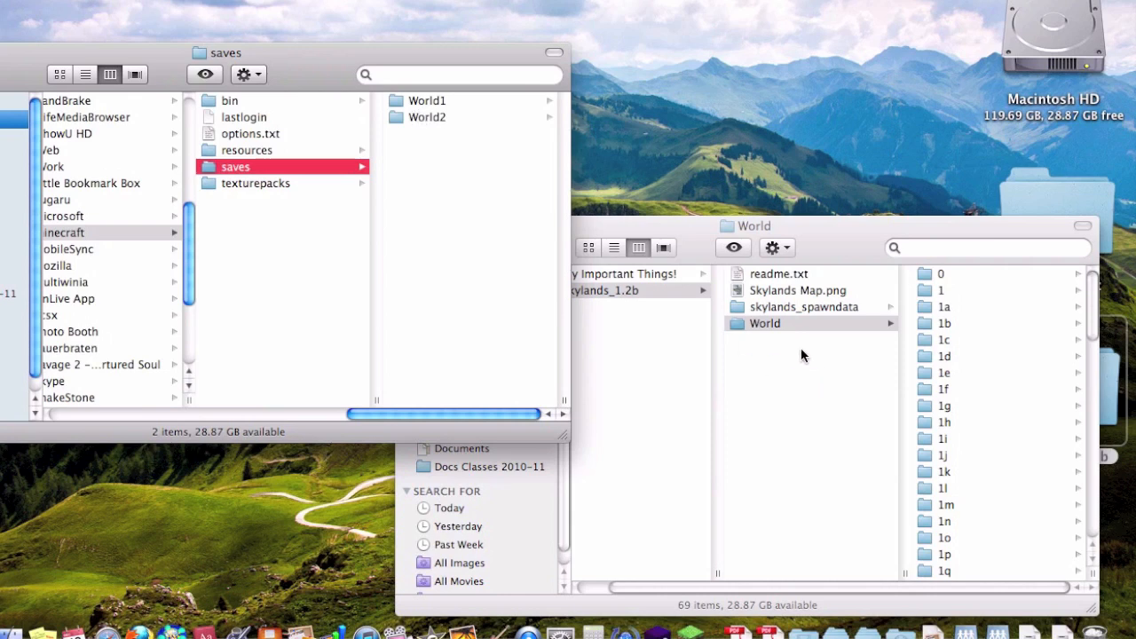
mouse_move(469, 138)
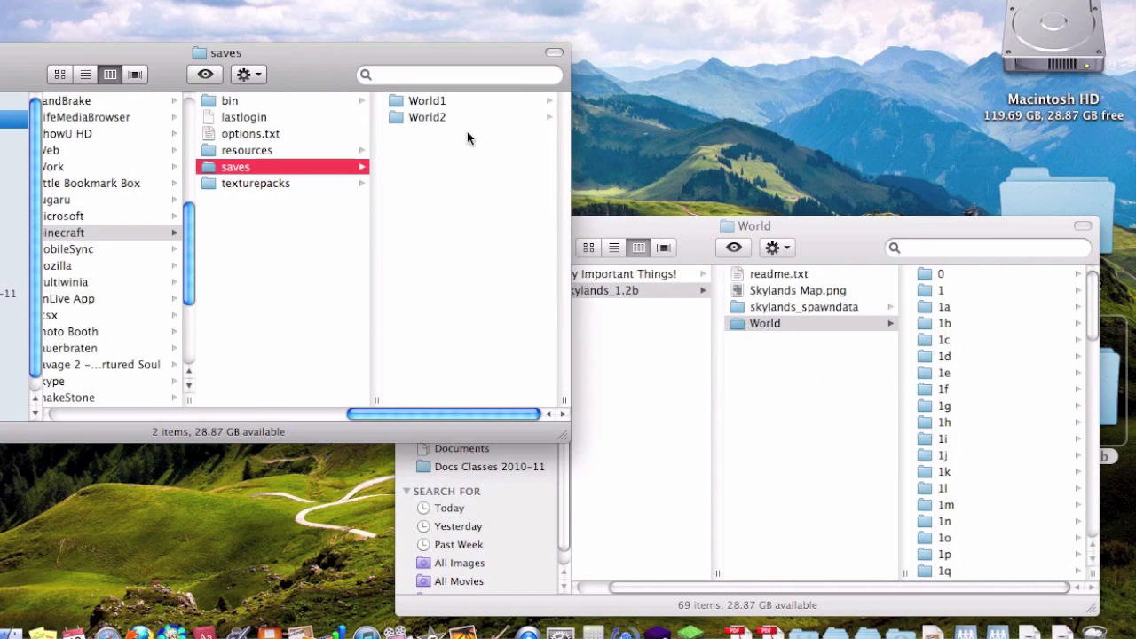
mouse_move(421, 100)
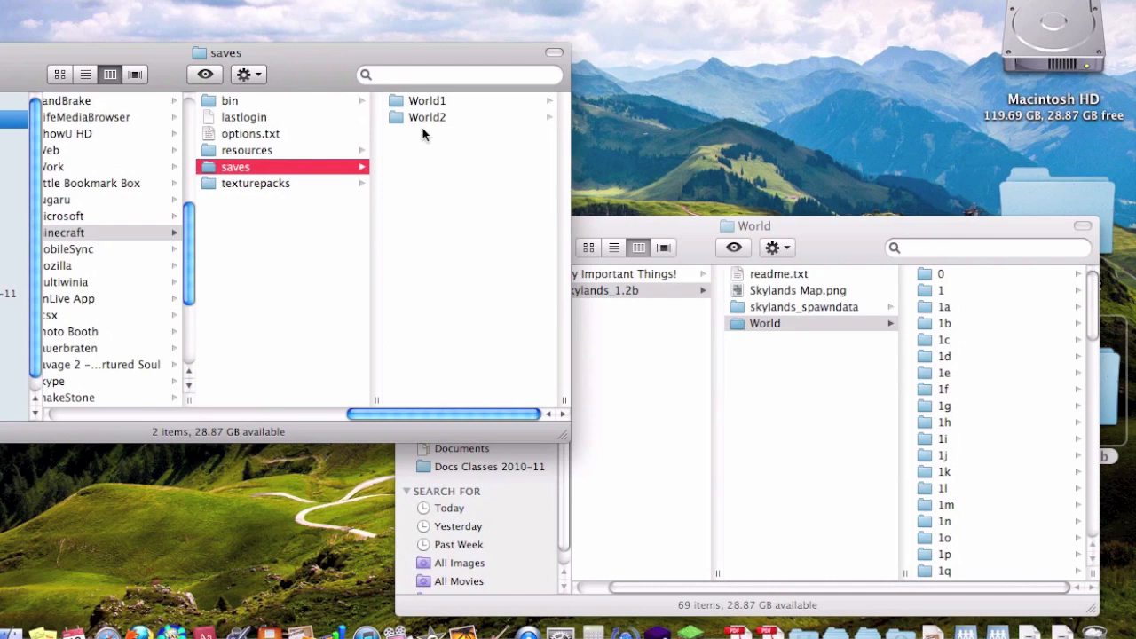
mouse_move(793, 357)
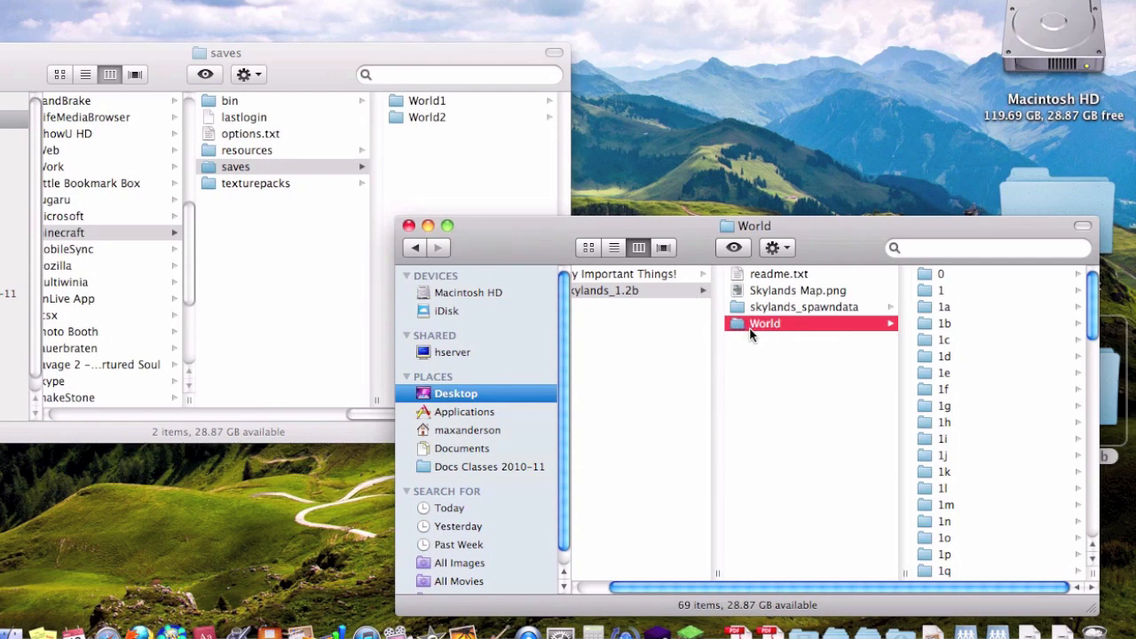
click(764, 323)
text(3)
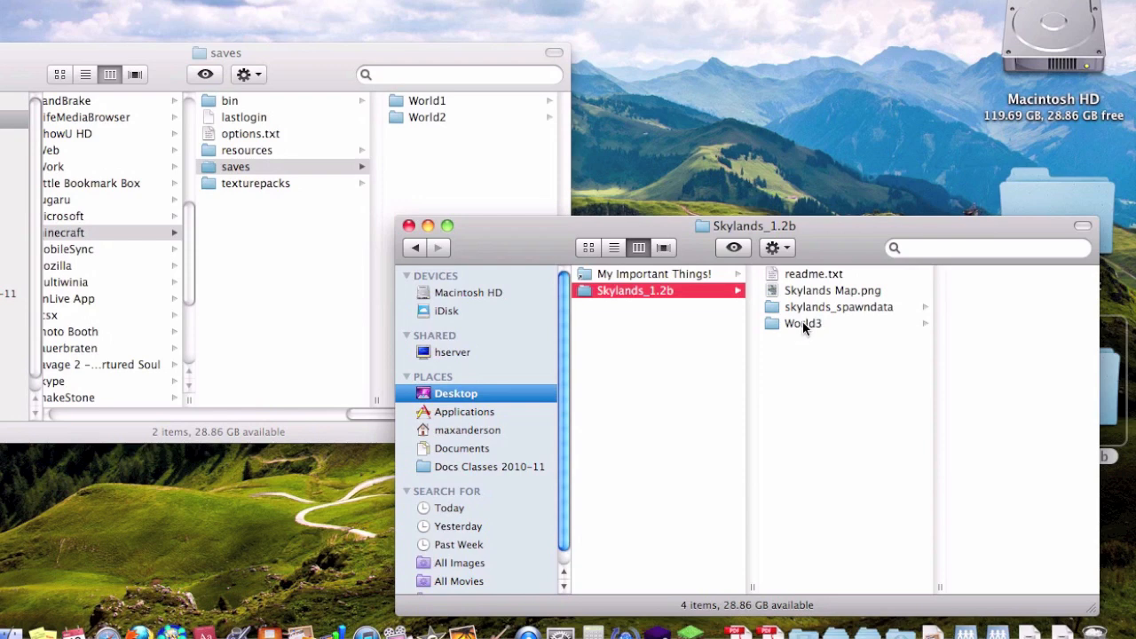
Step: Select the renamed World3 folder in Skylands_1.2b
click(801, 323)
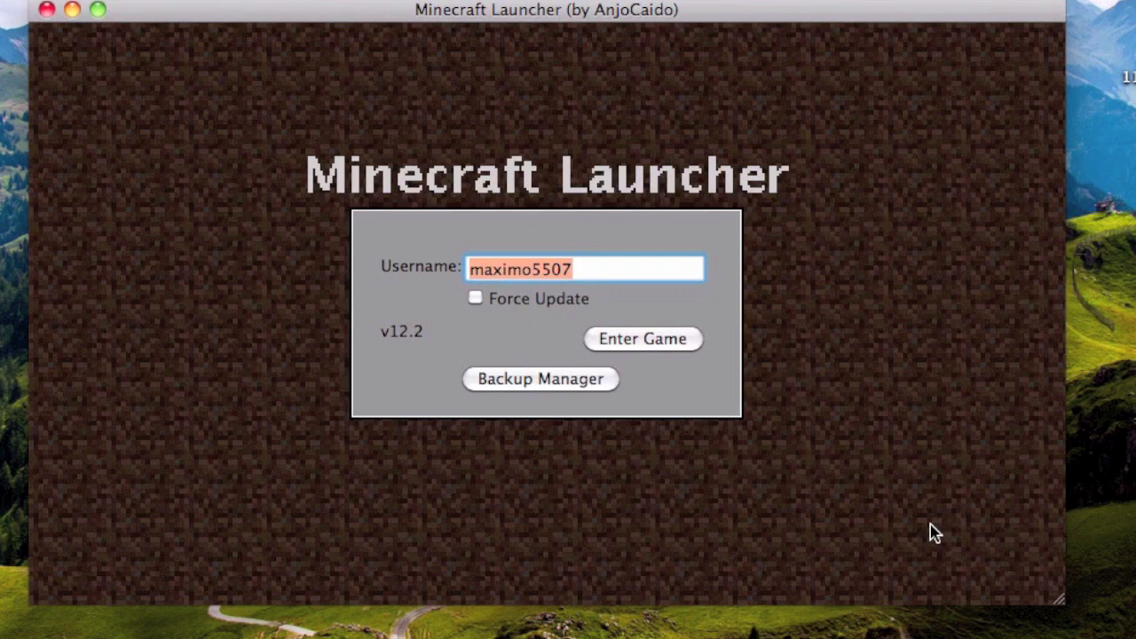
Step: Launch Minecraft from the launcher with Enter Game
click(642, 339)
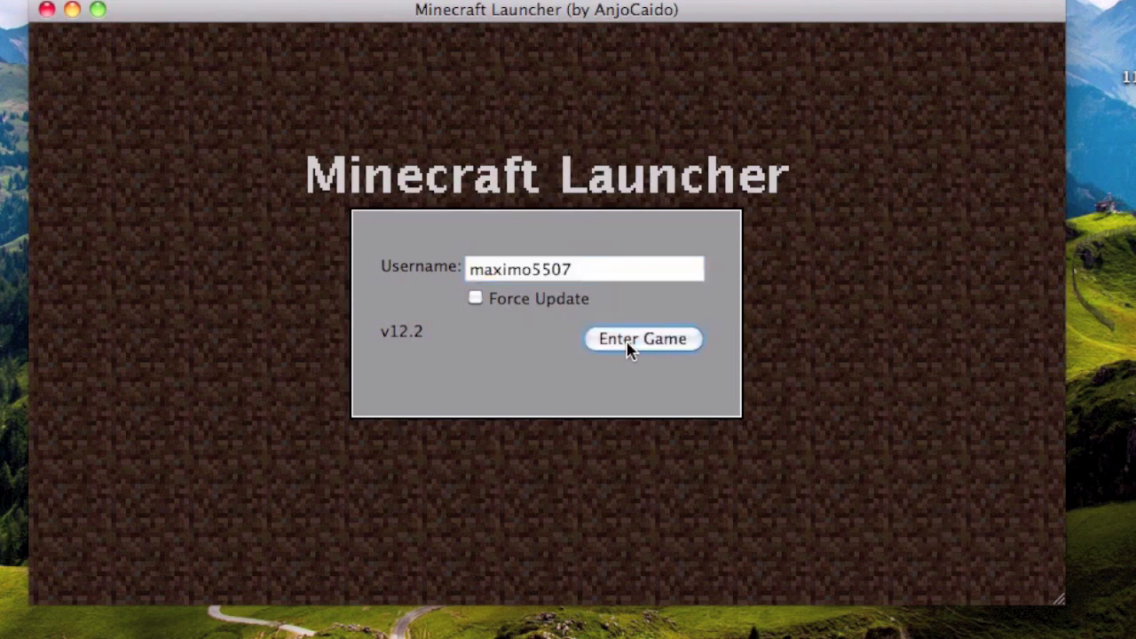
click(642, 339)
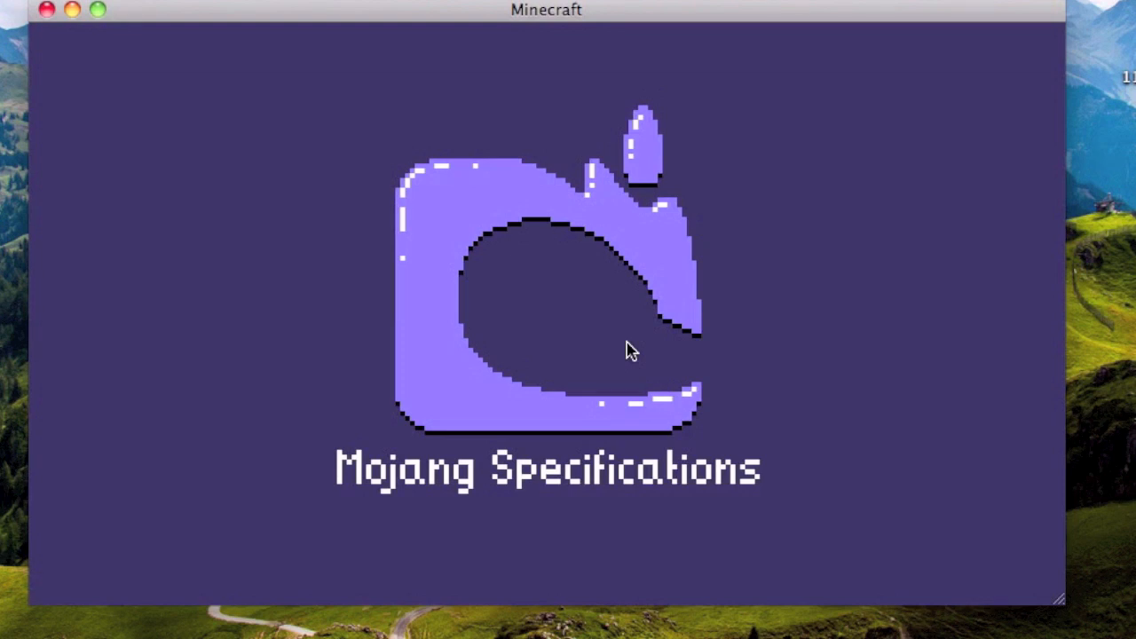
mouse_move(684, 224)
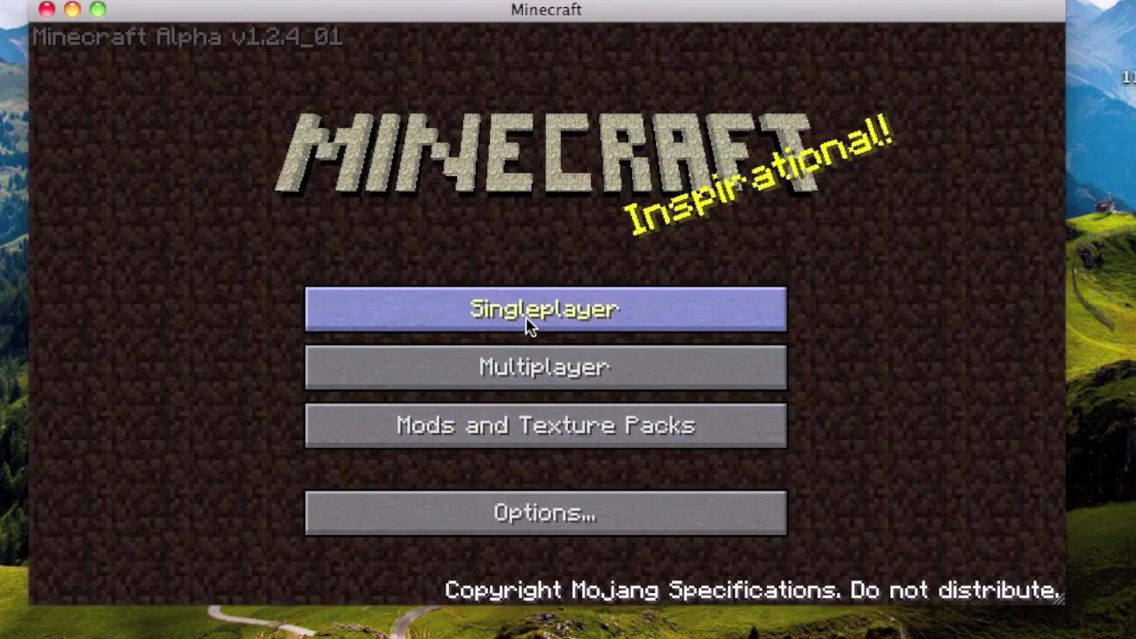
Step: Choose Singleplayer and pick World 3 (7.12 MB) from the world list
click(543, 308)
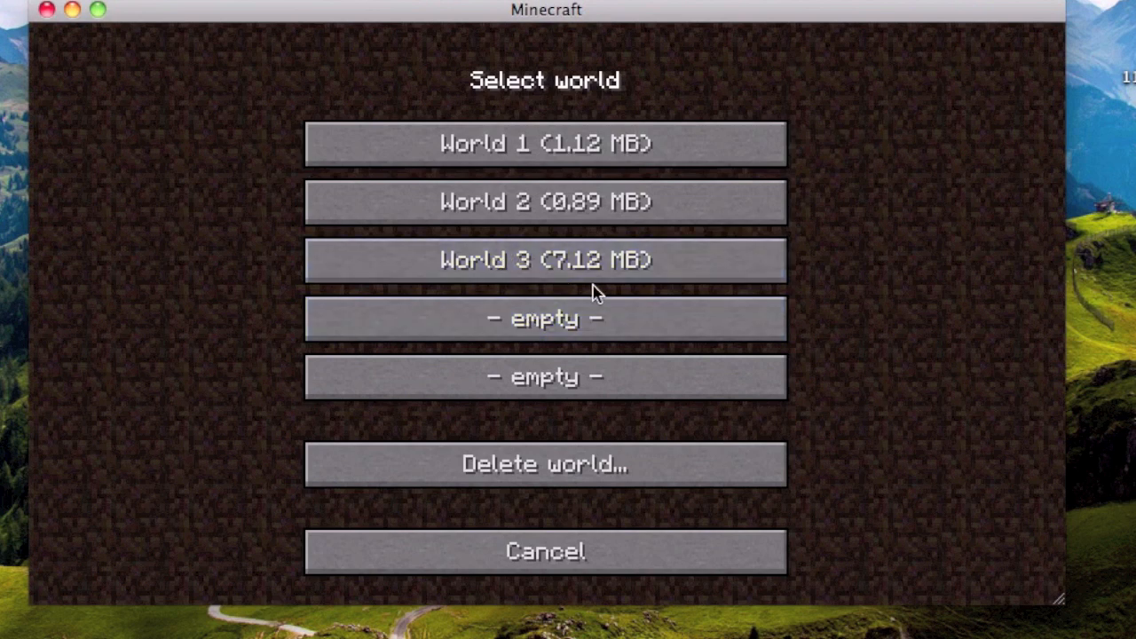
click(544, 259)
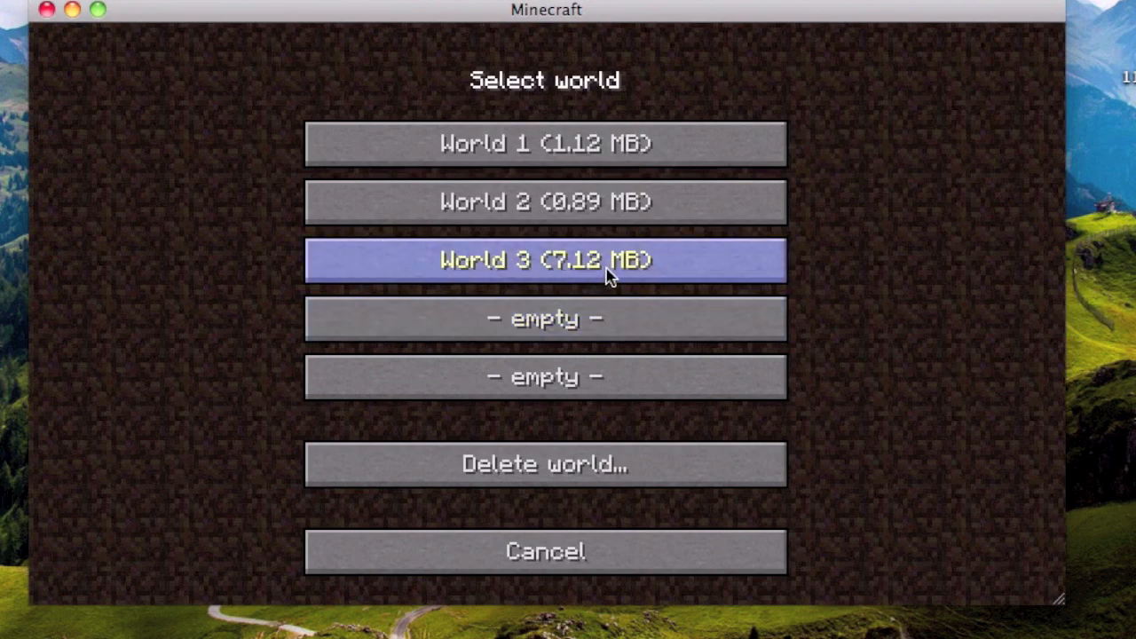
mouse_move(558, 262)
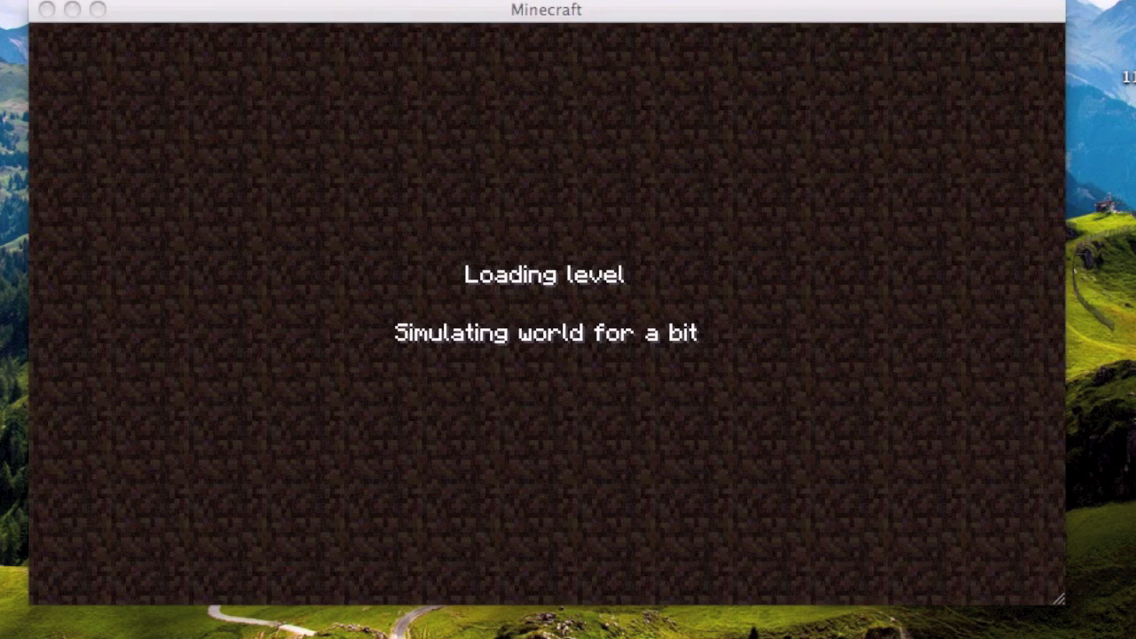
mouse_move(671, 25)
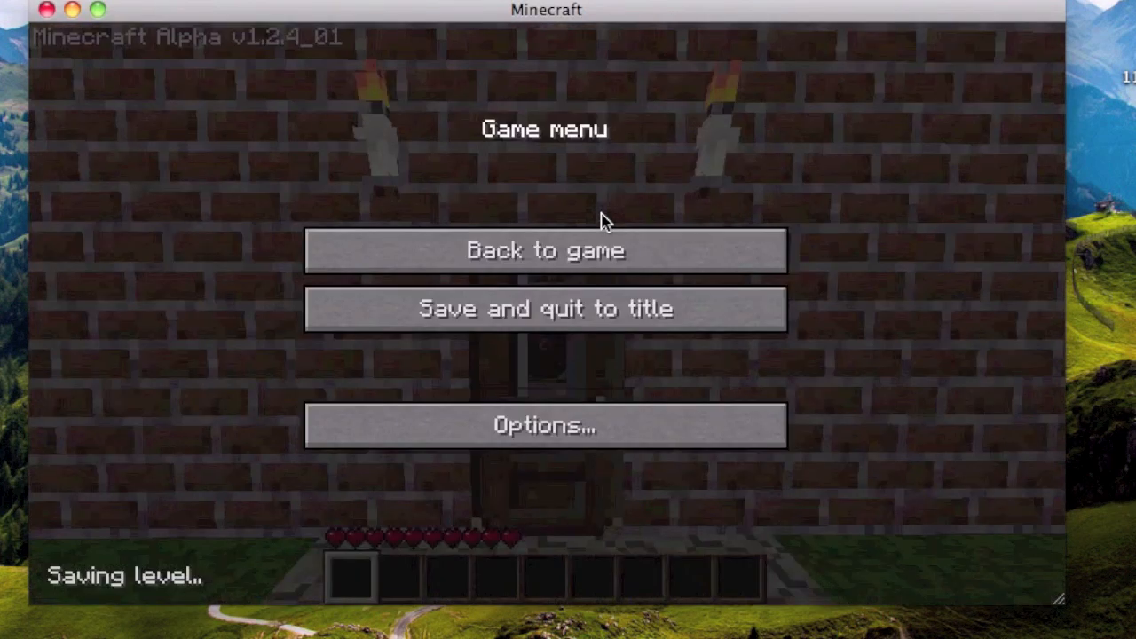
mouse_move(546, 251)
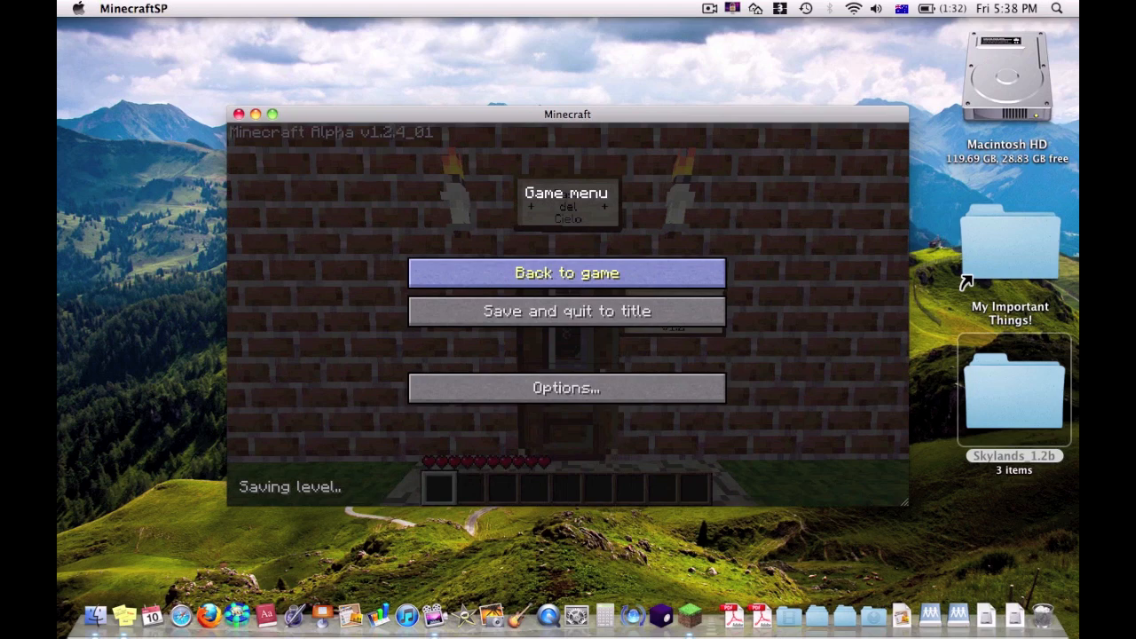
Step: Return to play from the Game menu once World 3 has loaded
click(566, 273)
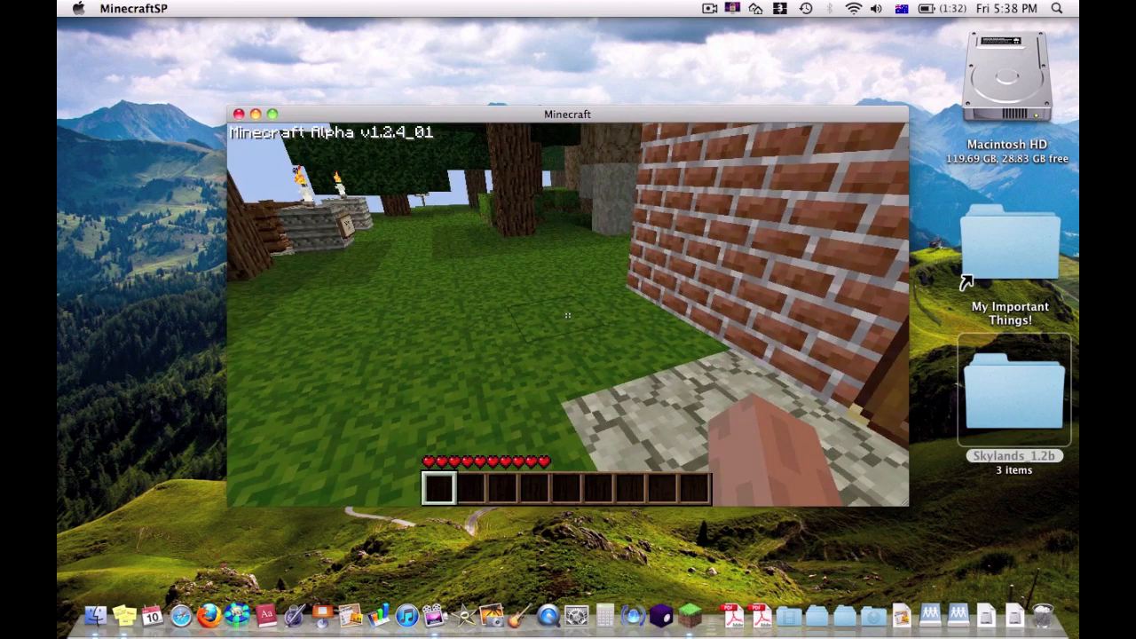
mouse_move(568, 310)
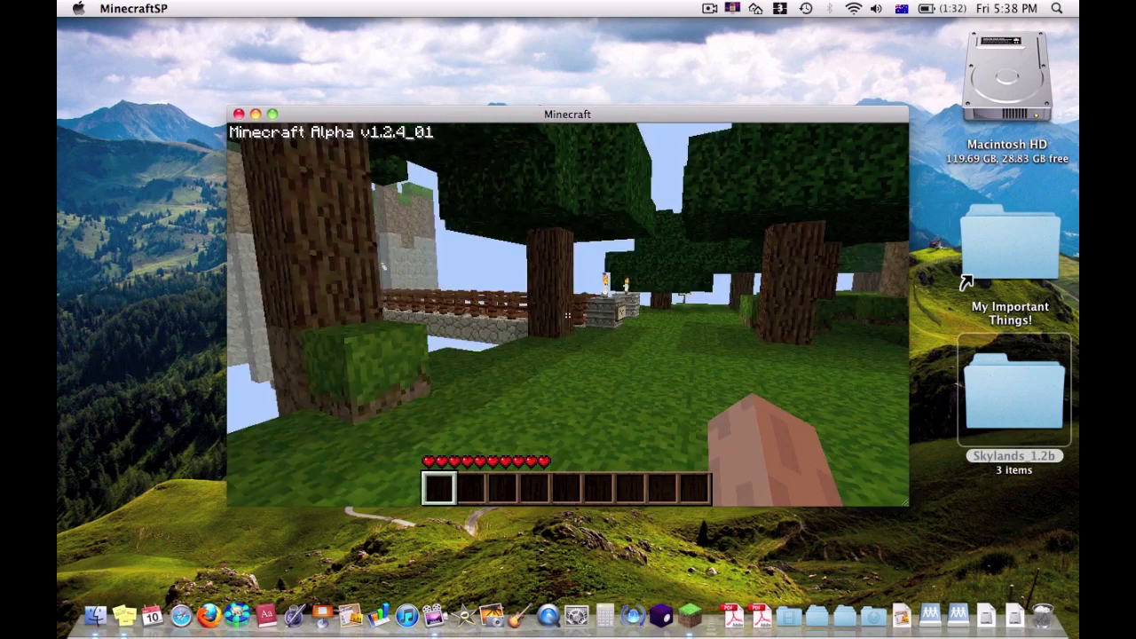